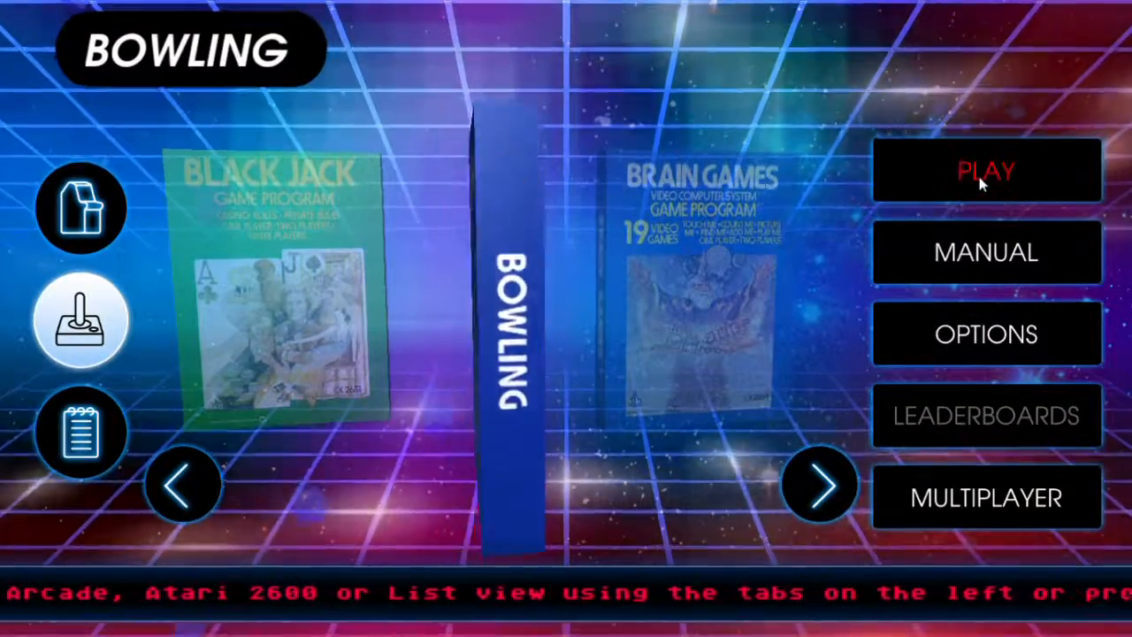
# - Start Bowling and cycle the game select switch through variations, passing game 6 and 1-player straight ball
pyautogui.click(987, 170)
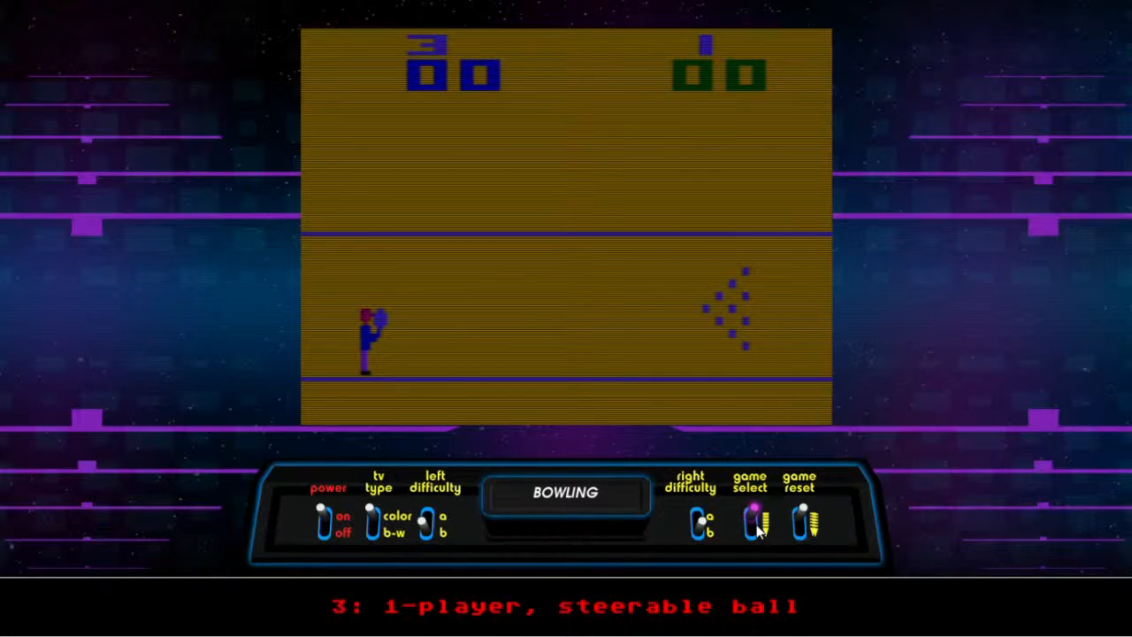
pyautogui.click(750, 528)
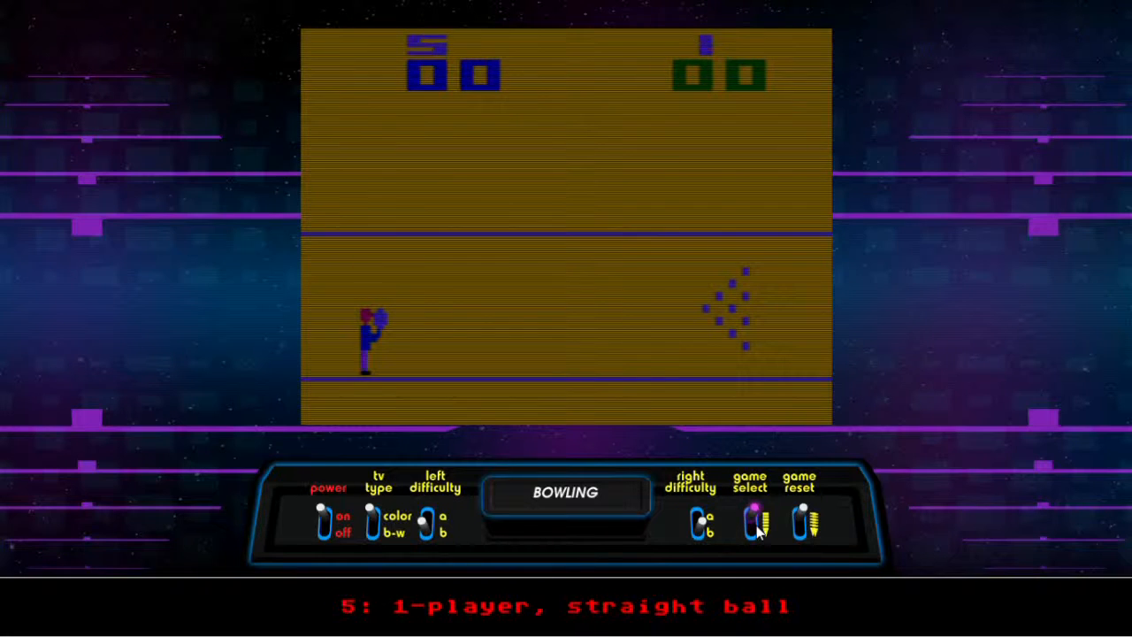
pyautogui.click(750, 523)
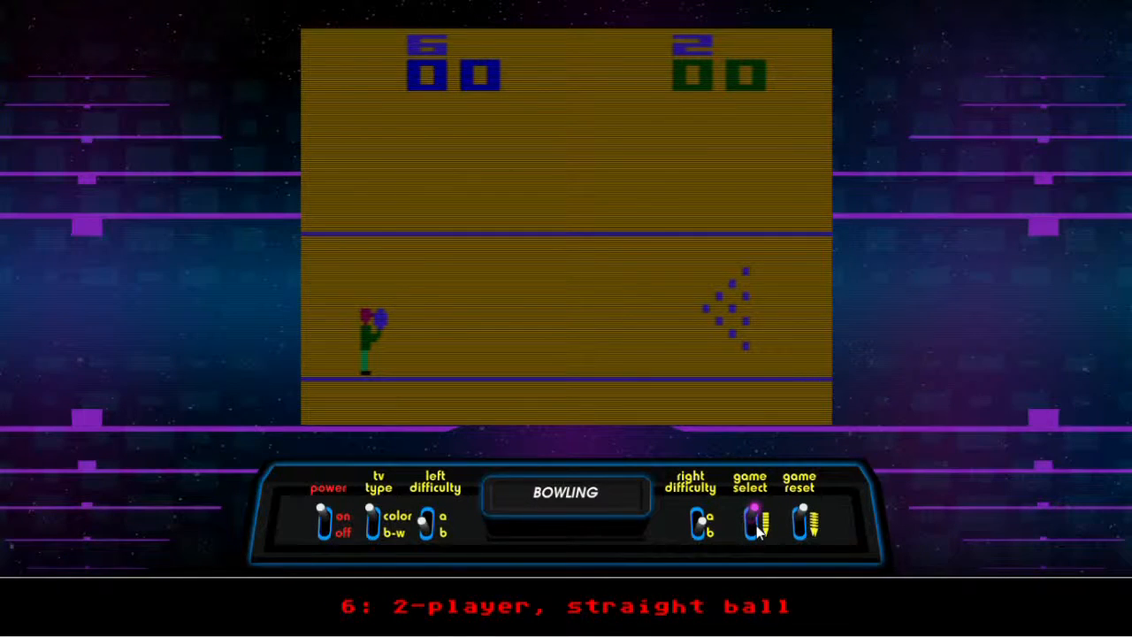
pyautogui.click(750, 522)
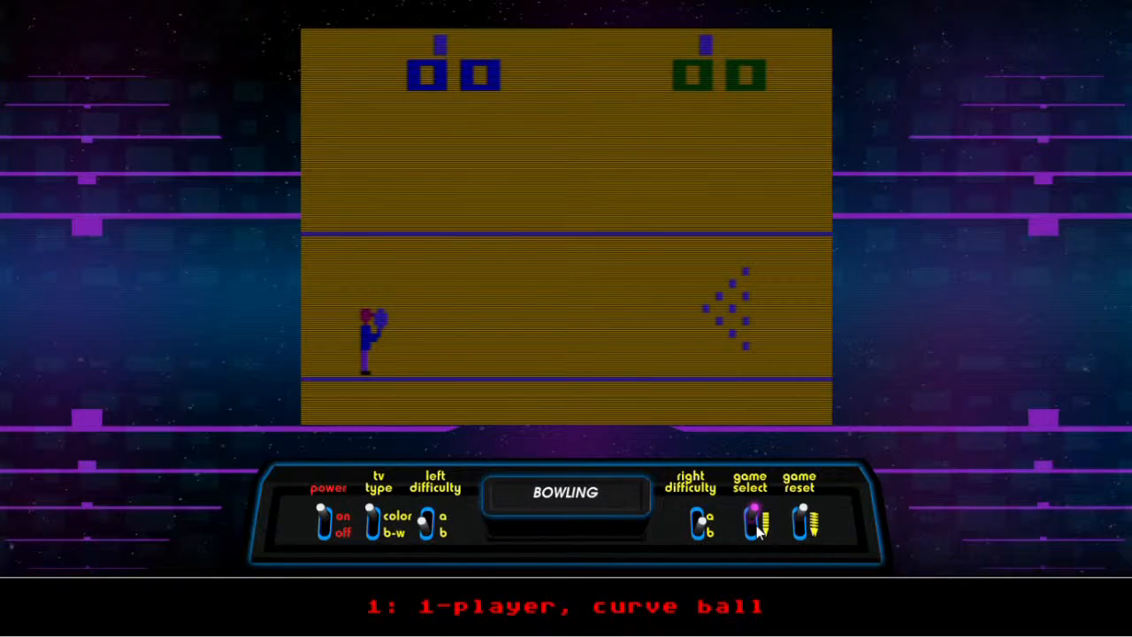
pyautogui.click(751, 524)
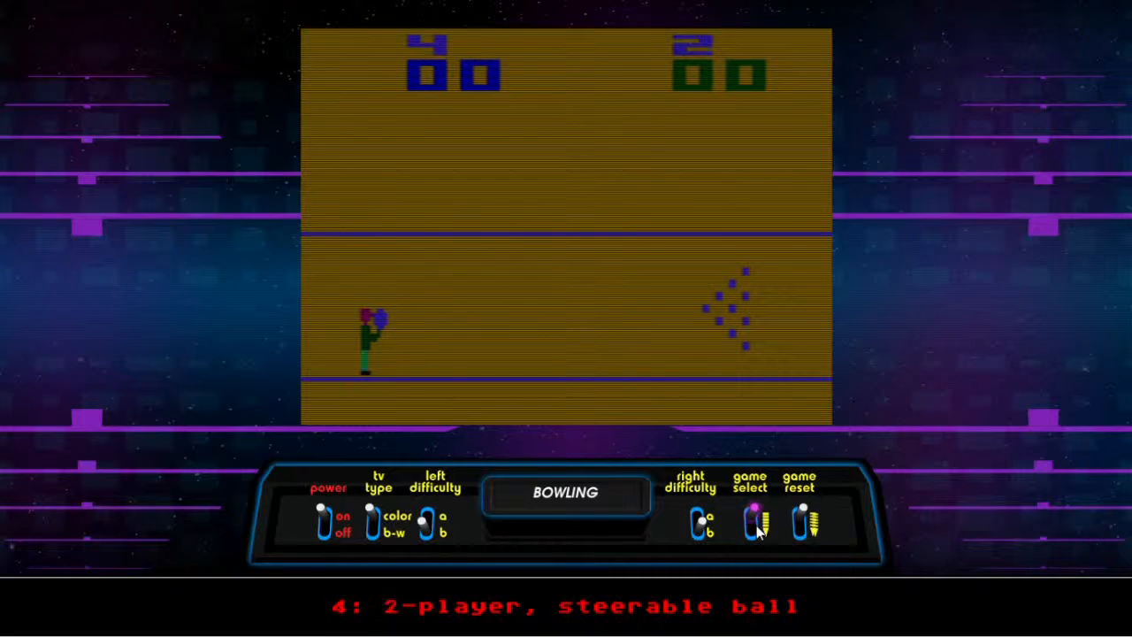
pyautogui.click(750, 524)
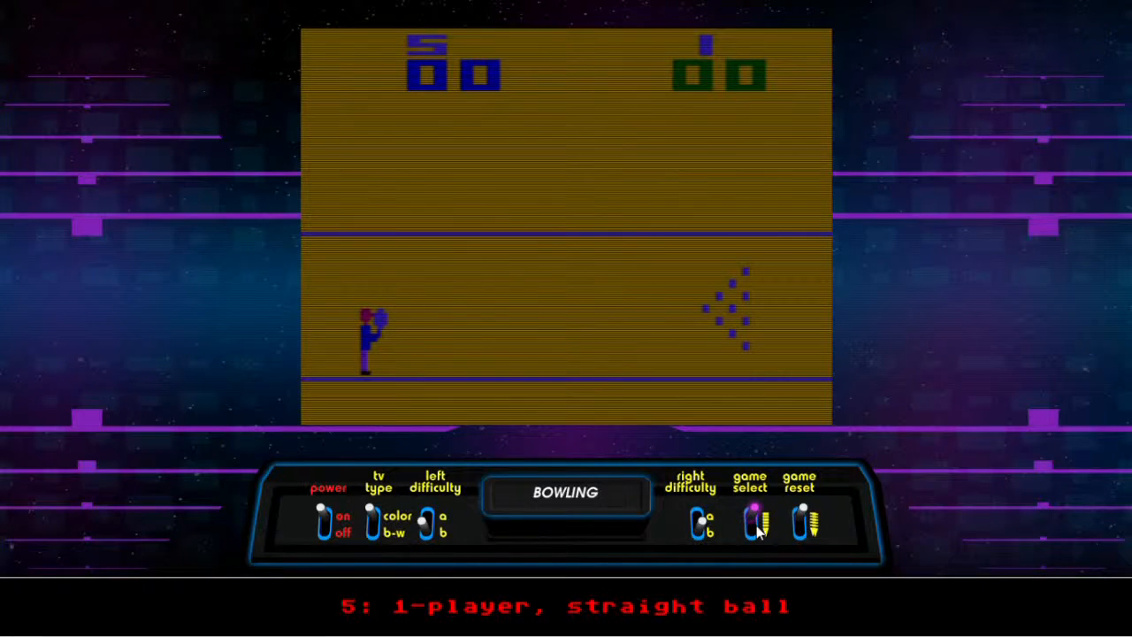
pyautogui.click(751, 524)
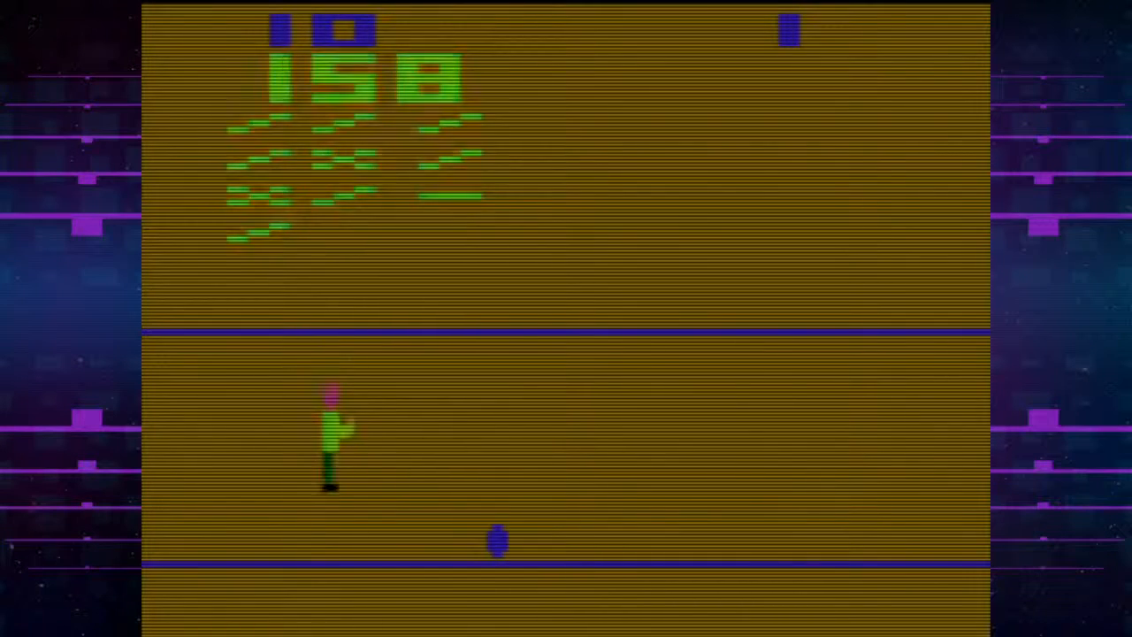
pyautogui.click(801, 531)
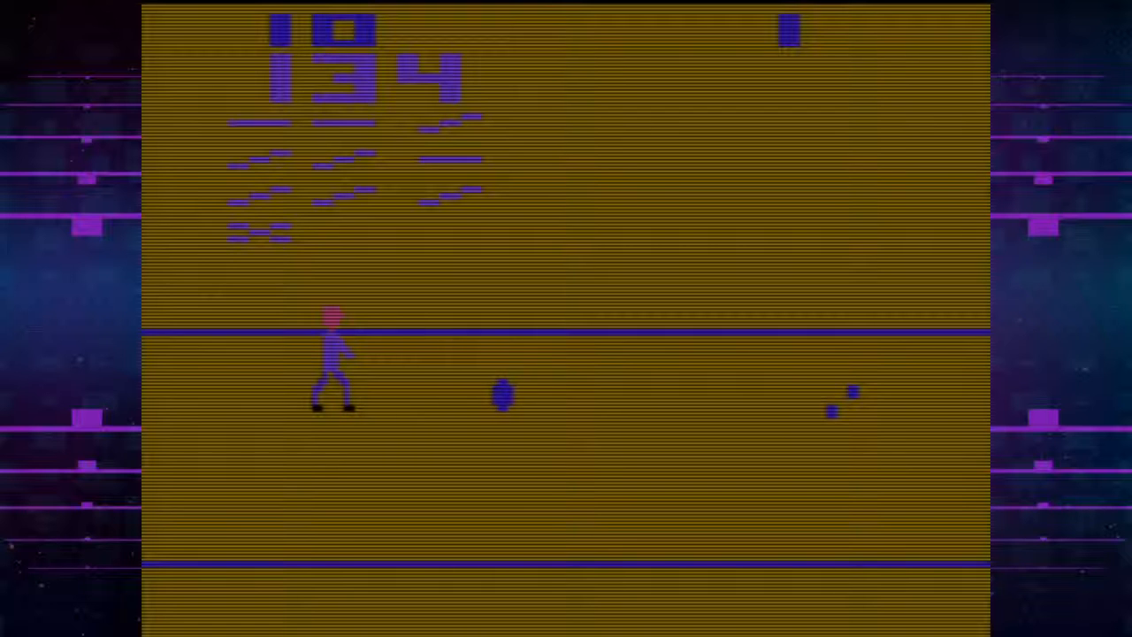
# - Roll a ball in the tenth frame, bringing the score to 134
pyautogui.click(800, 522)
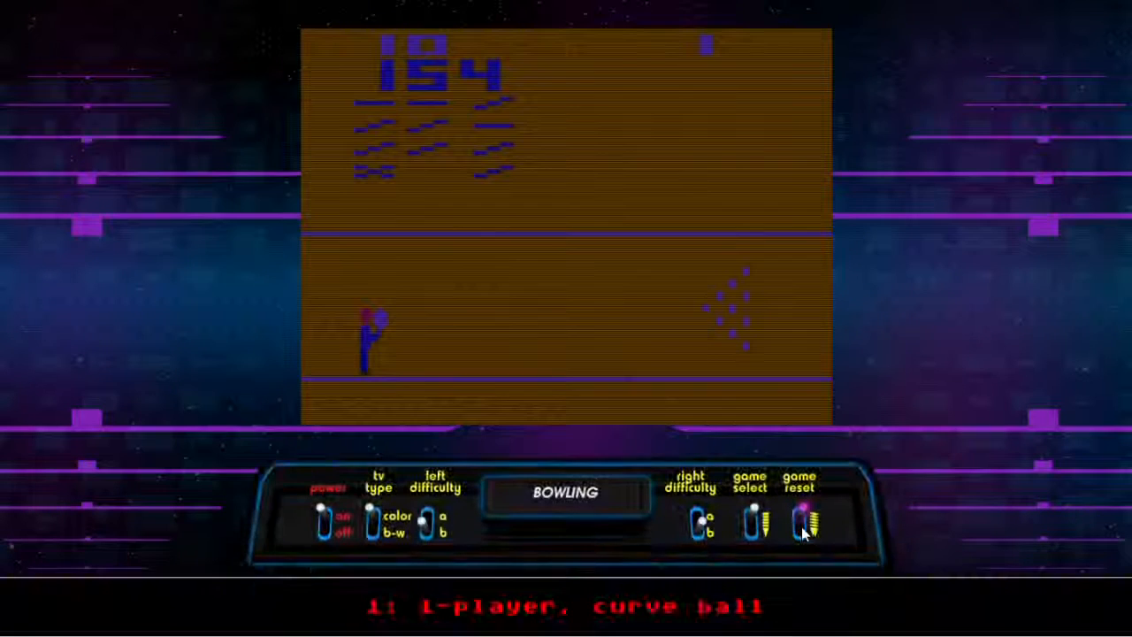
# - Roll the final ball to end the game at 154 and show the console switch overlay
pyautogui.click(803, 522)
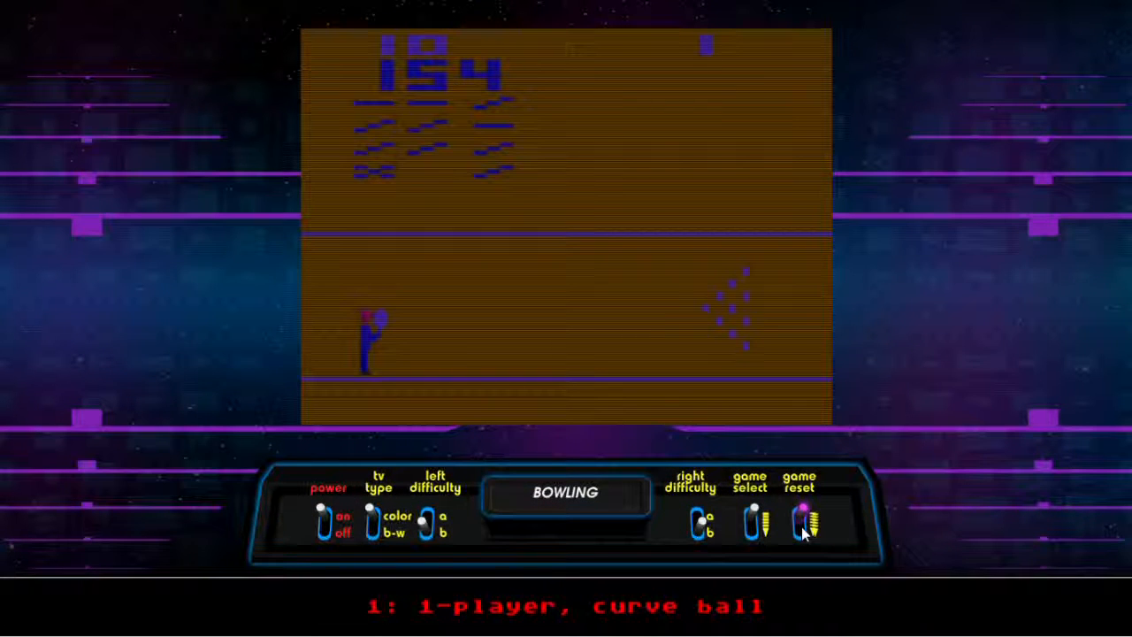